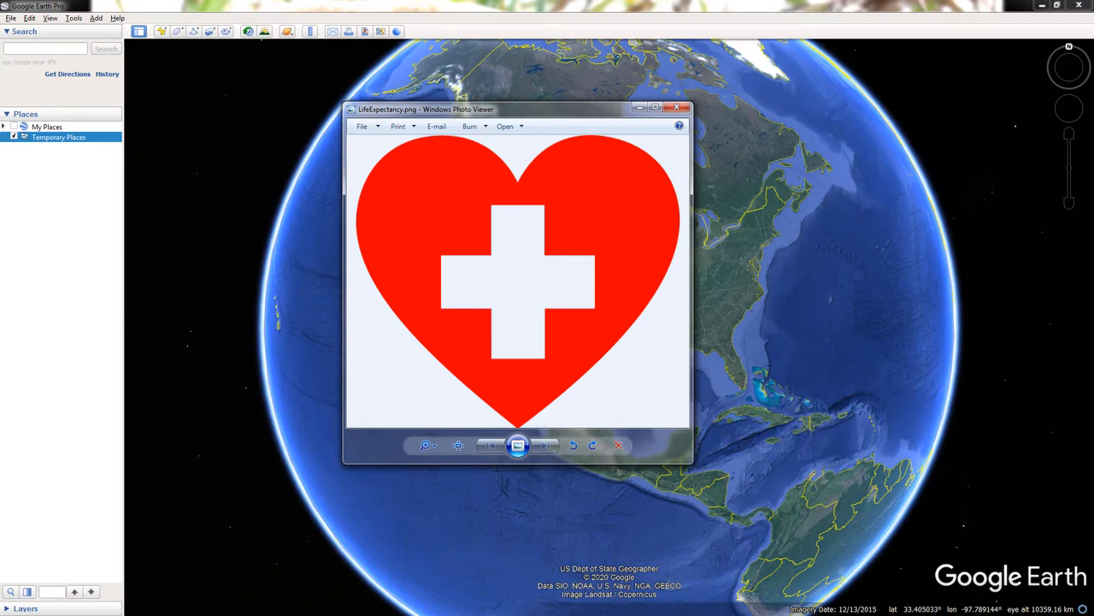
mouse_move(677, 106)
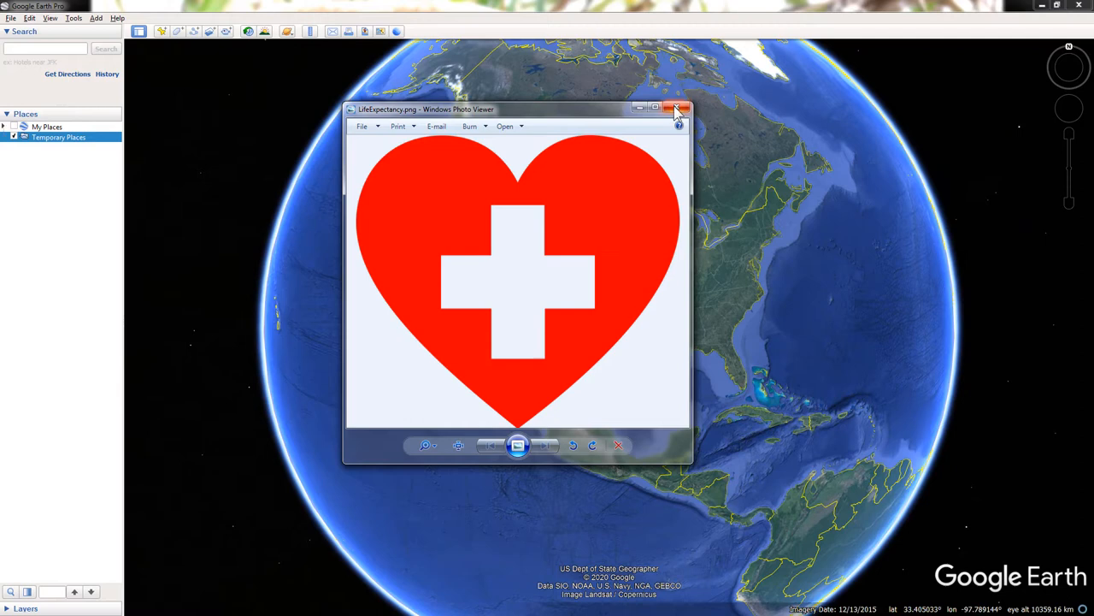
Step: Close the LifeExpectancy heart-with-cross image in Windows Photo Viewer, returning to the globe
left_click(675, 108)
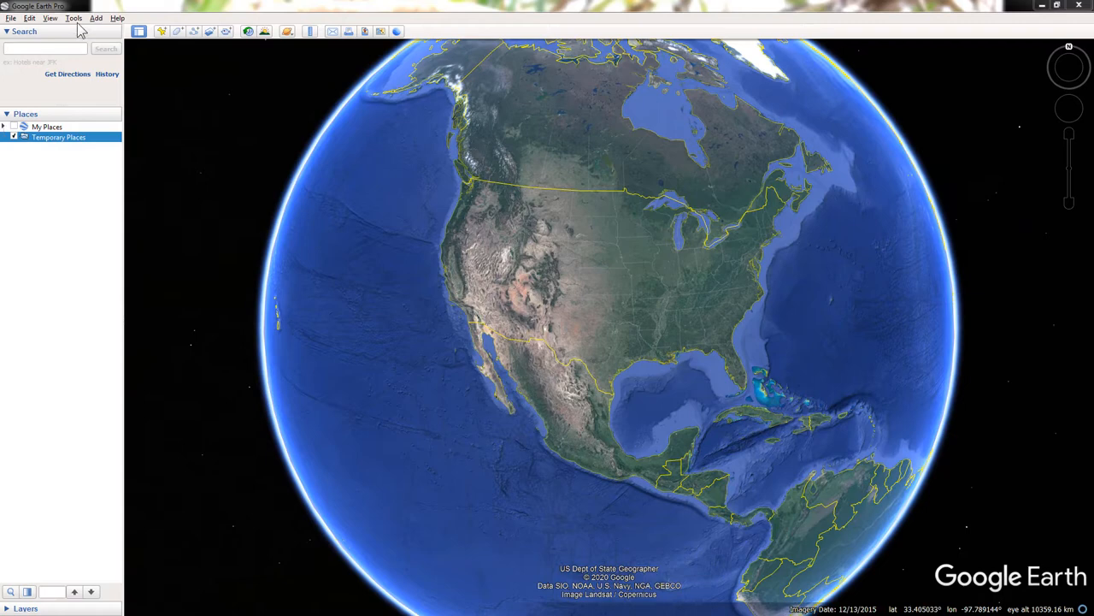
left_click(76, 17)
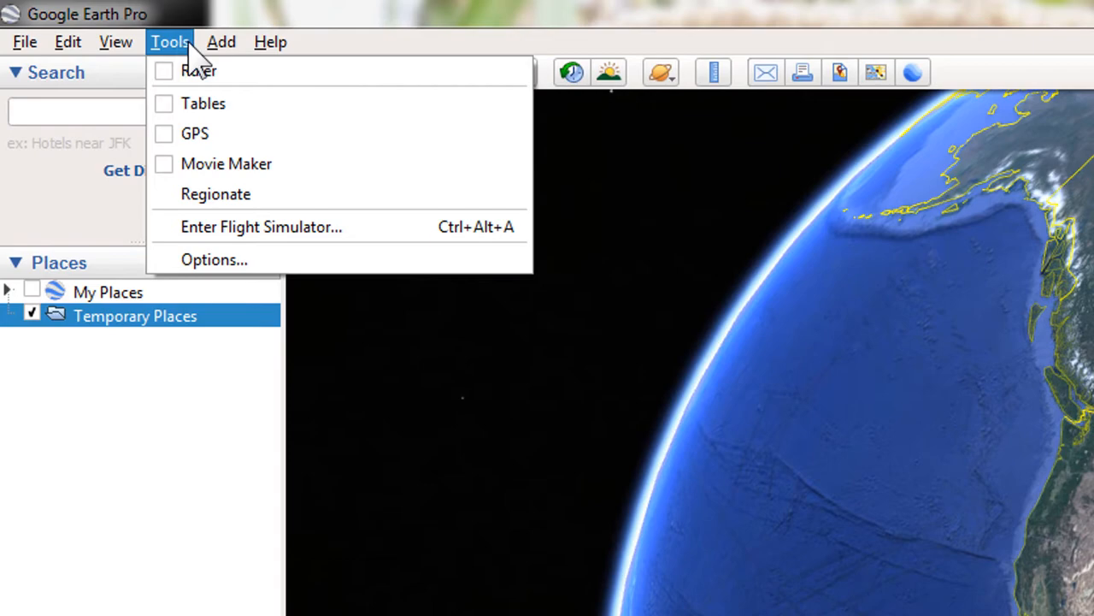
left_click(215, 260)
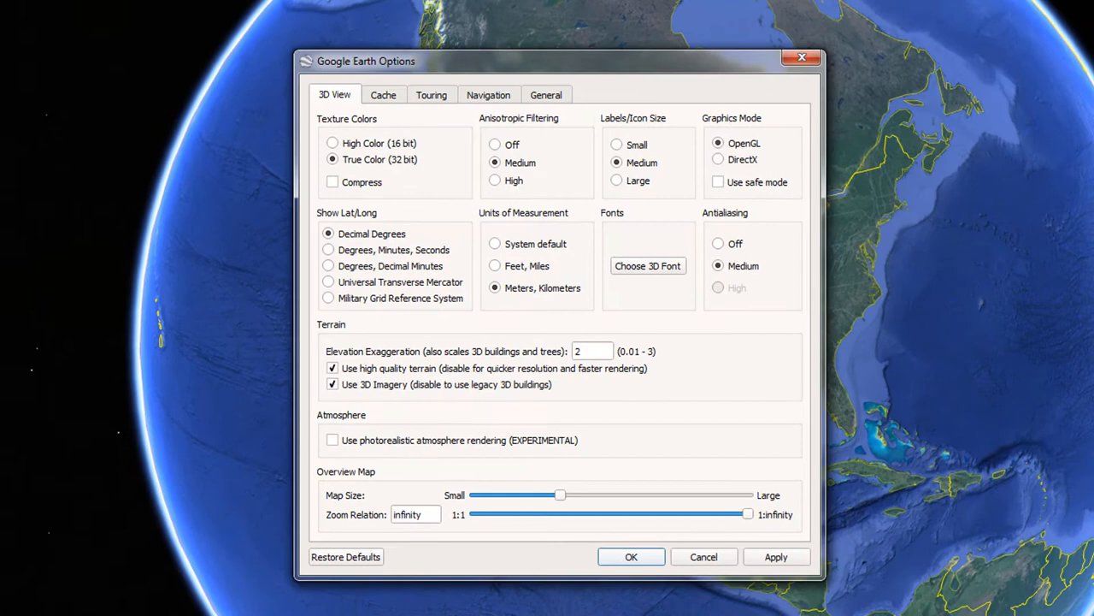
mouse_move(568, 304)
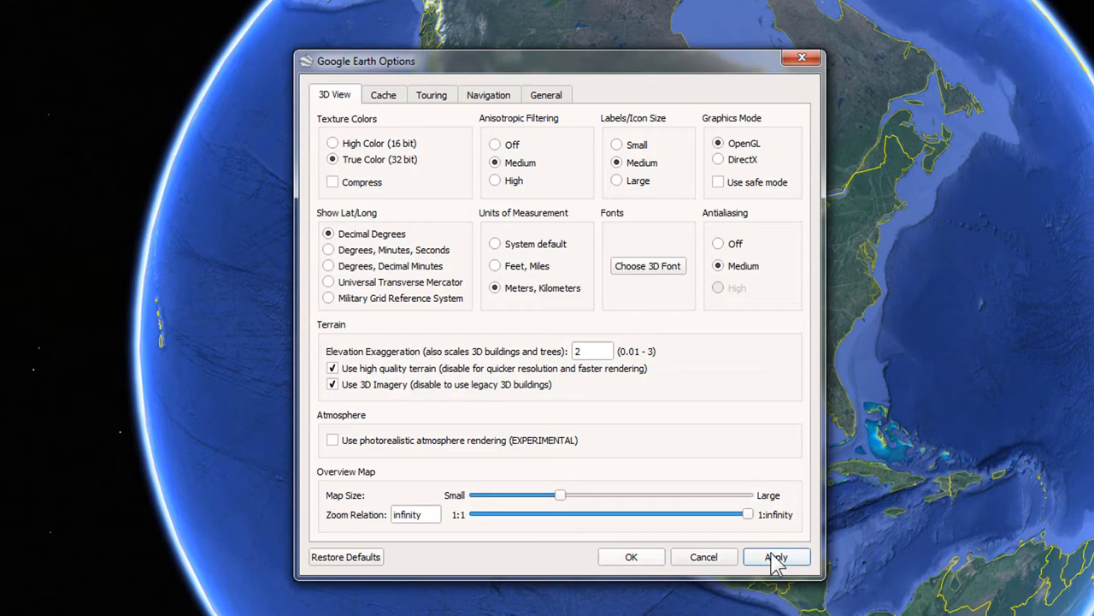
left_click(776, 556)
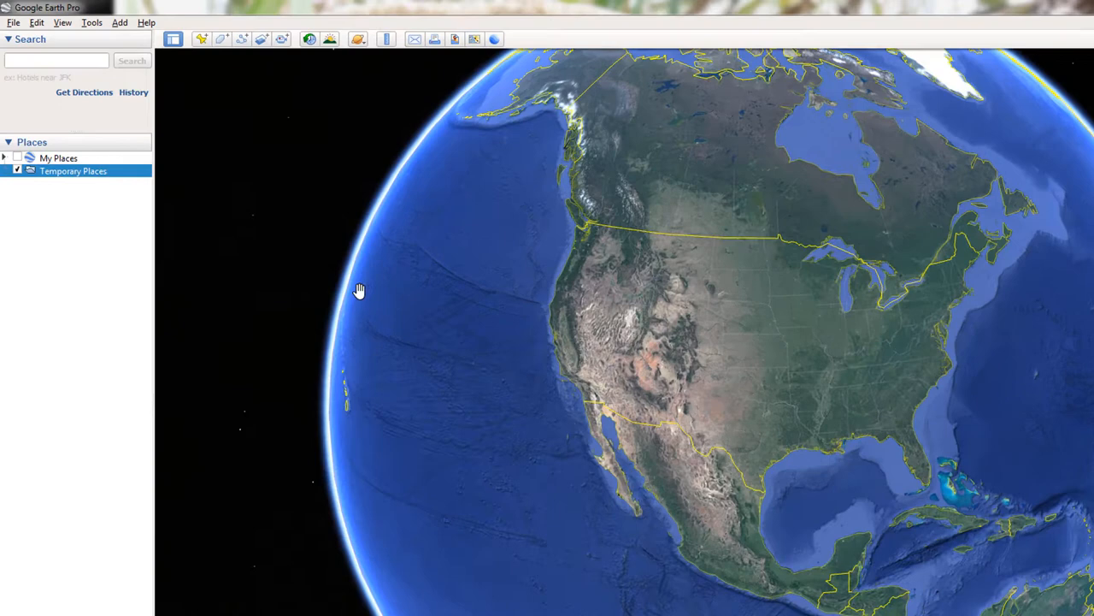
Step: Search for Algeria, fly to it, and begin a new placemark over northern Africa
type("Algeria")
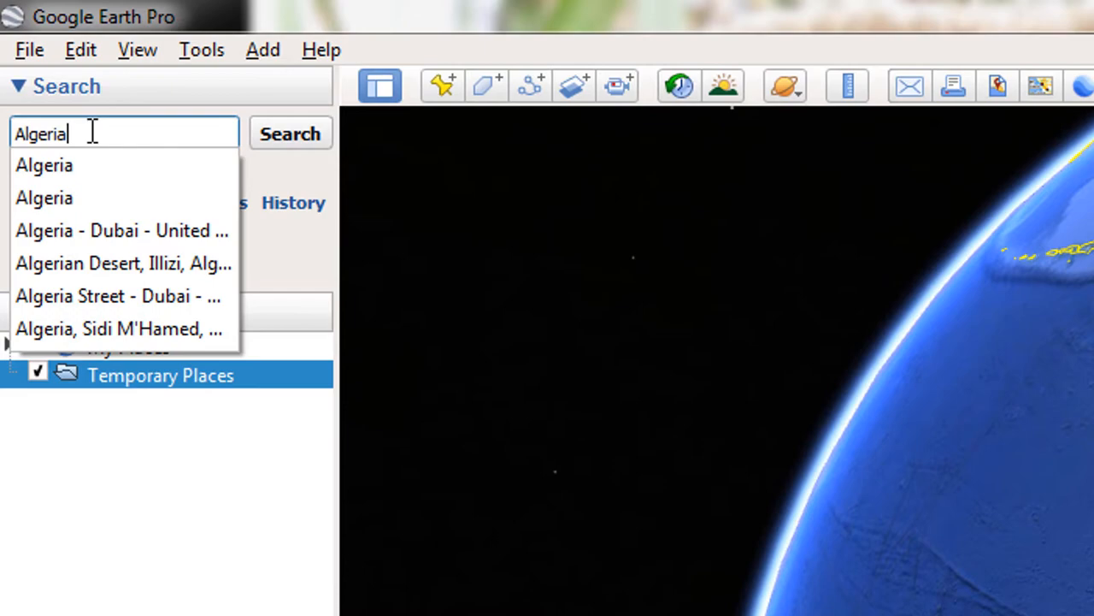
left_click(289, 134)
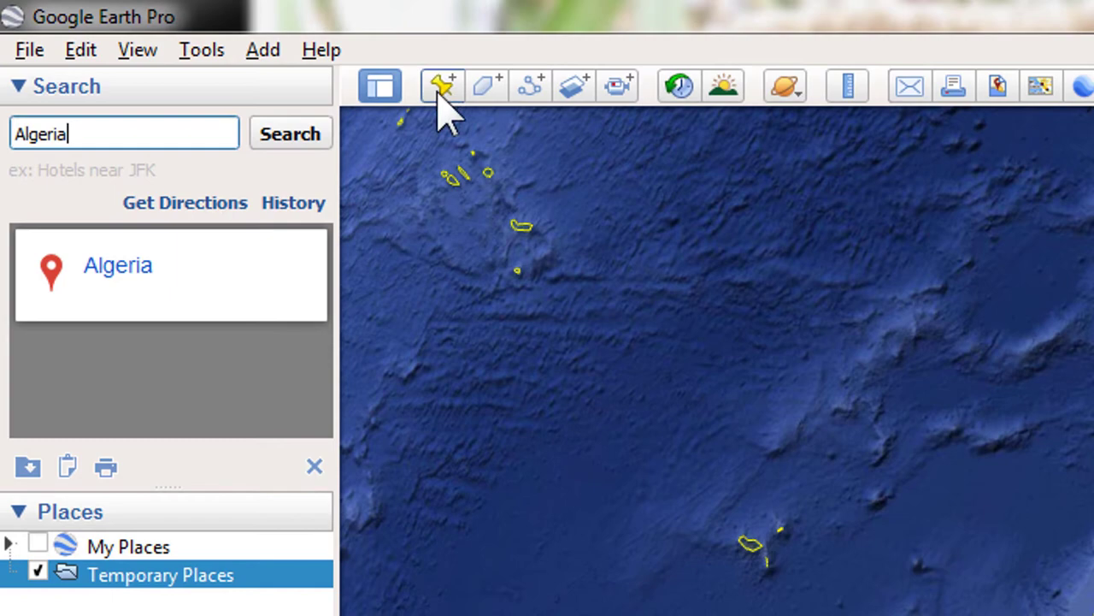
left_click(438, 84)
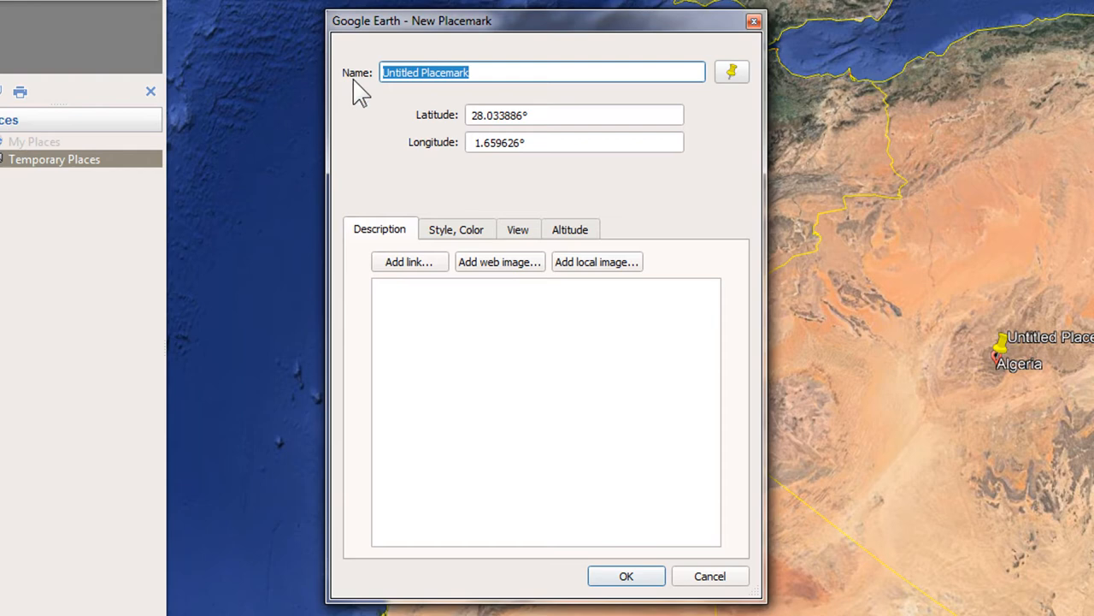
Step: Name the new placemark 'Algeria (78)'
type("Al")
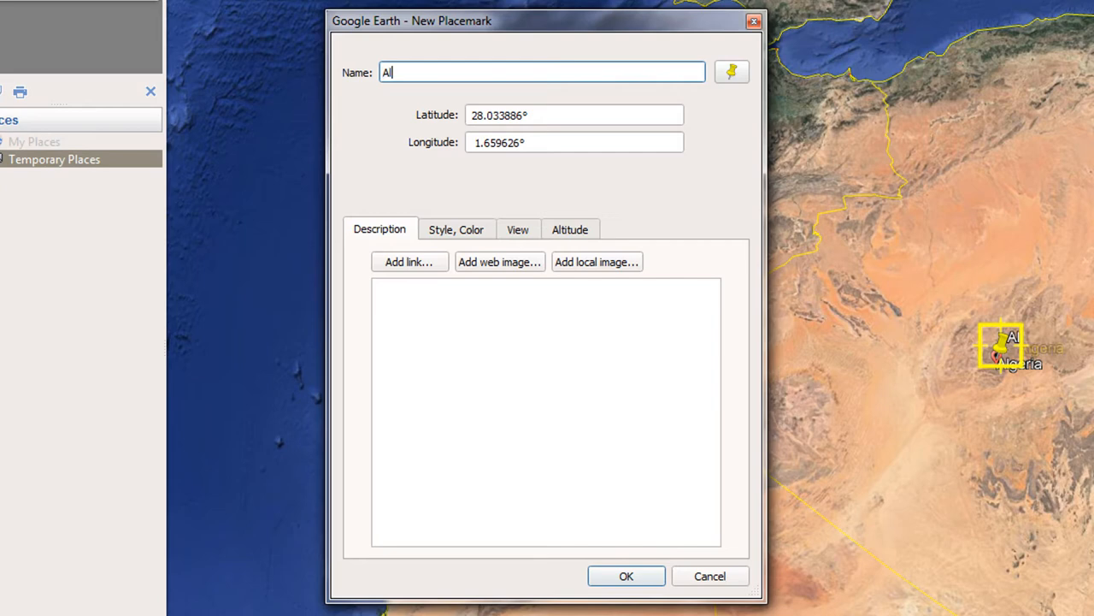
type("lgeria (78)")
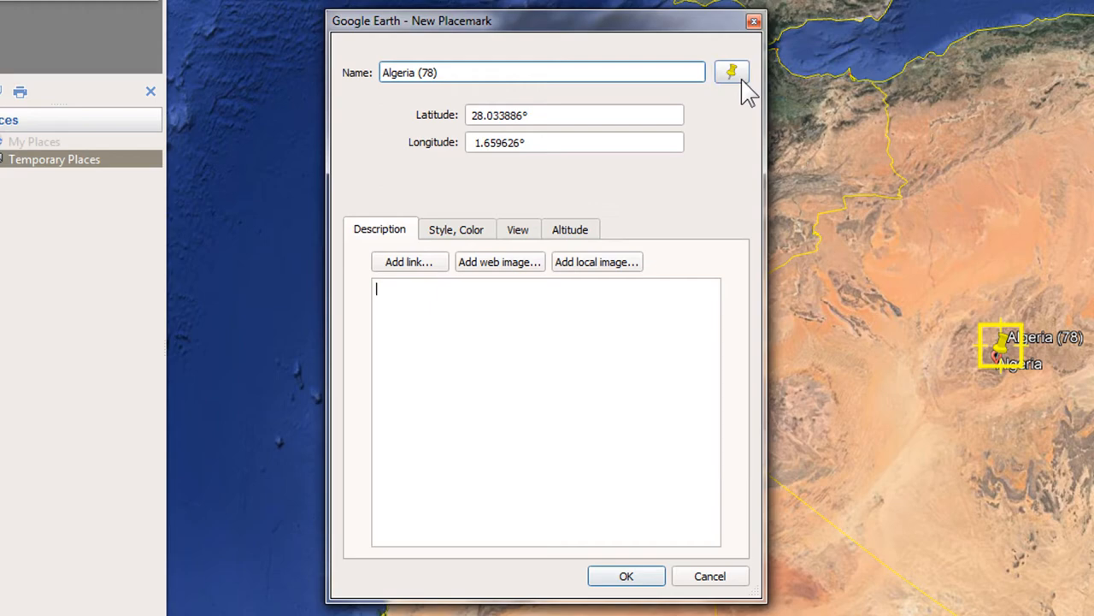
left_click(731, 71)
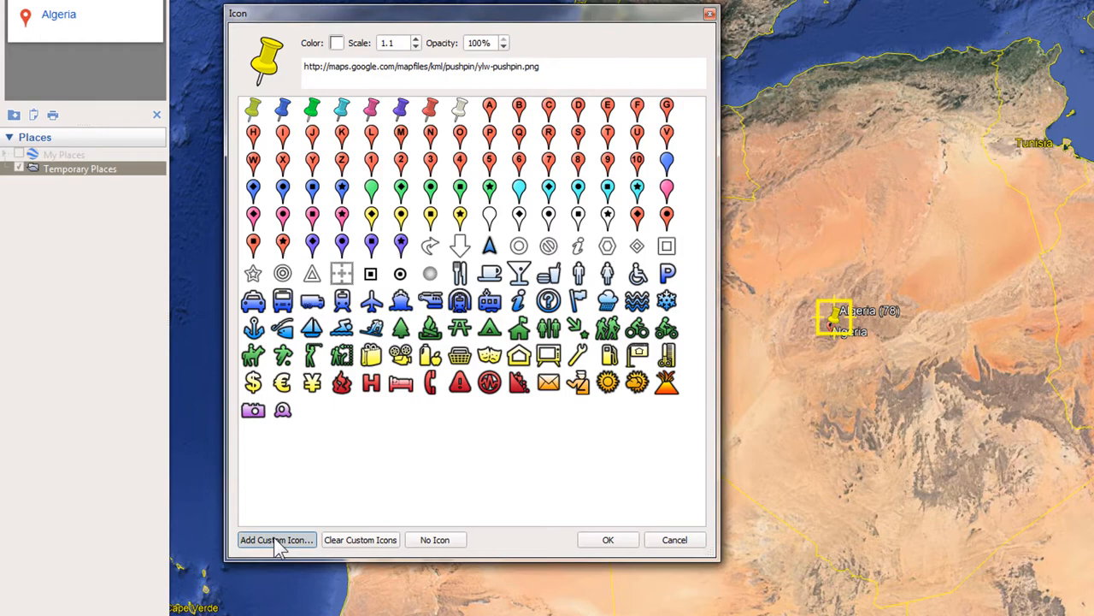
Step: Set the placemark icon to the custom LifeExpectancy.png heart-with-cross image
left_click(277, 539)
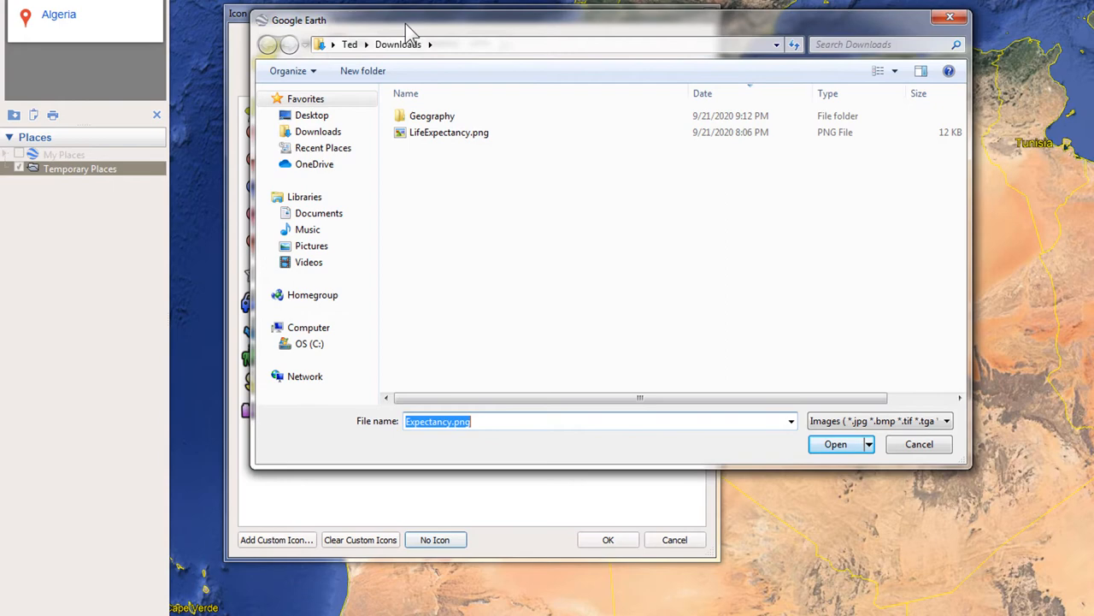
left_click(448, 134)
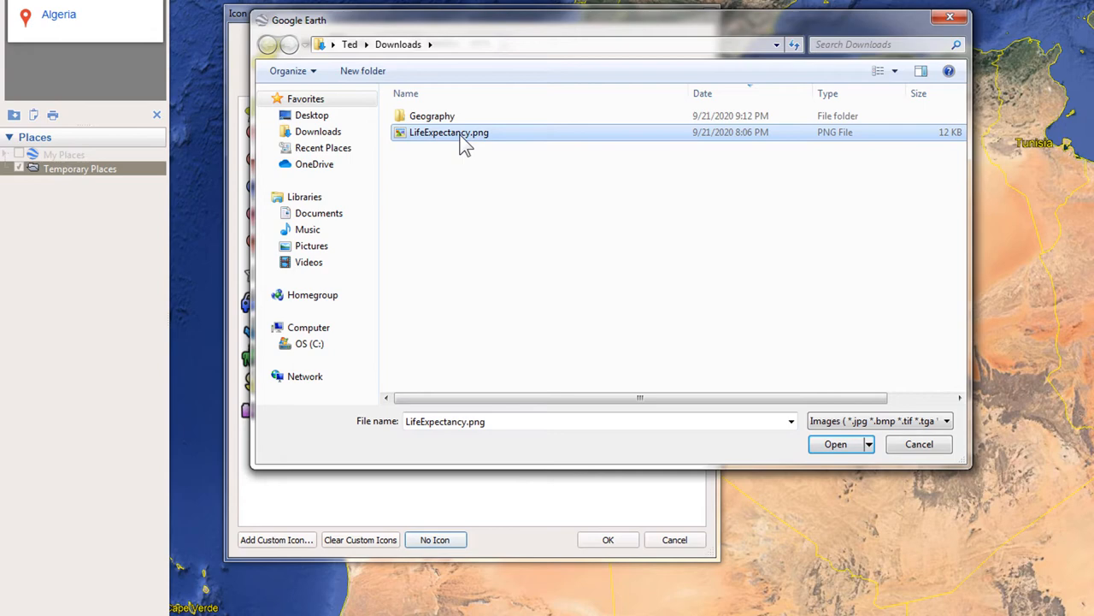
left_click(835, 445)
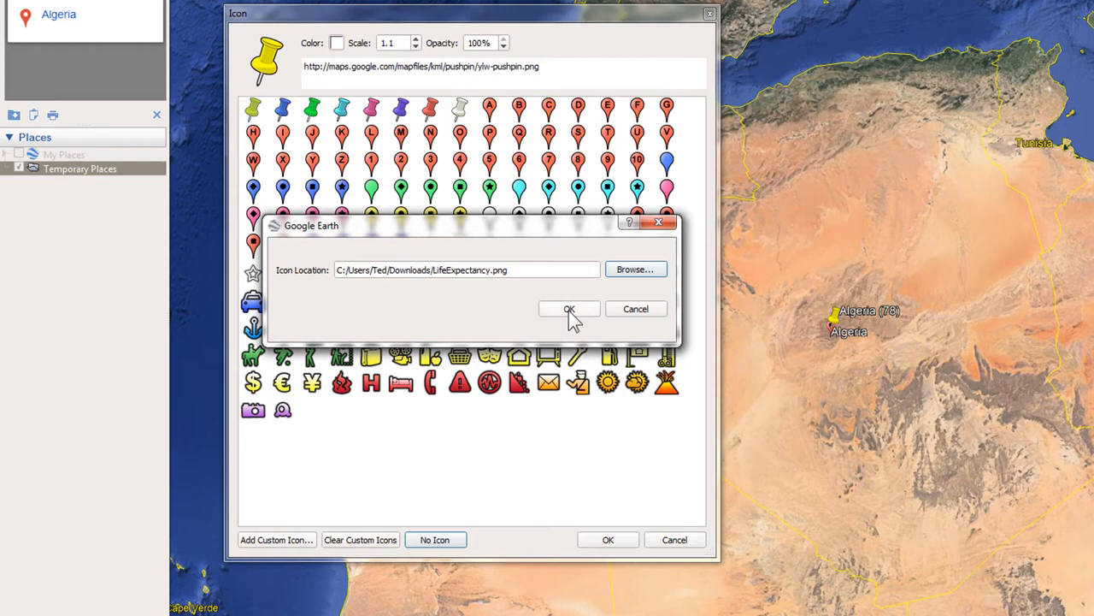
left_click(568, 308)
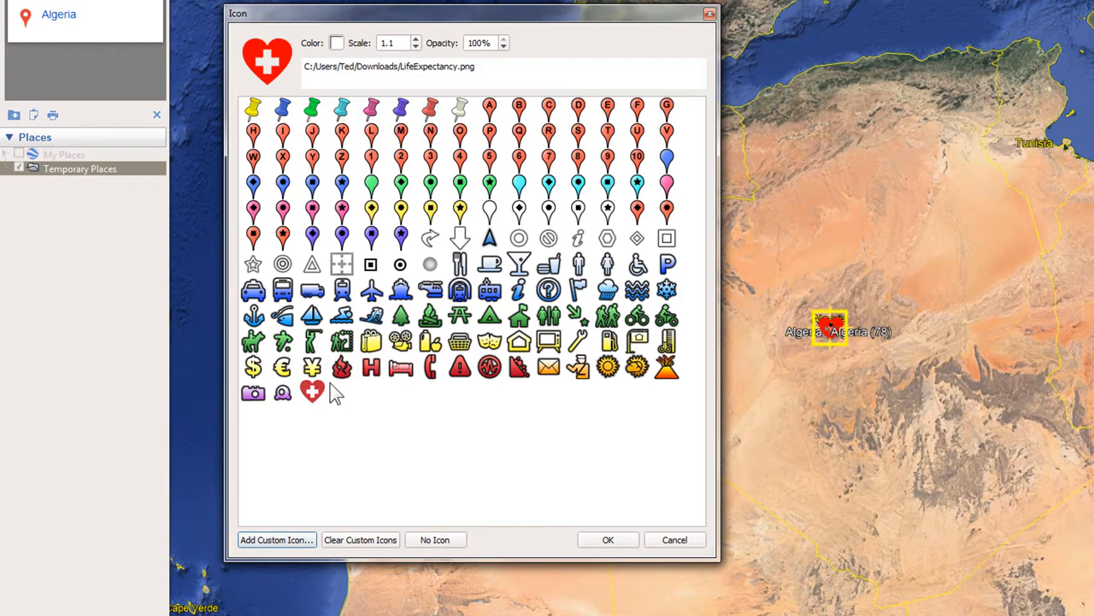
mouse_move(321, 403)
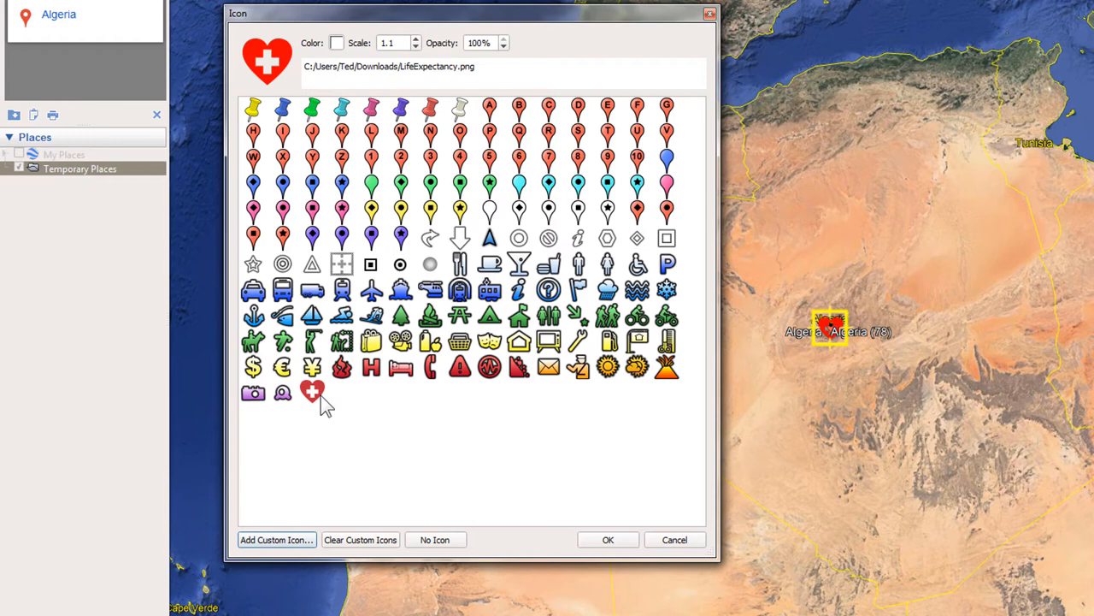
mouse_move(802, 308)
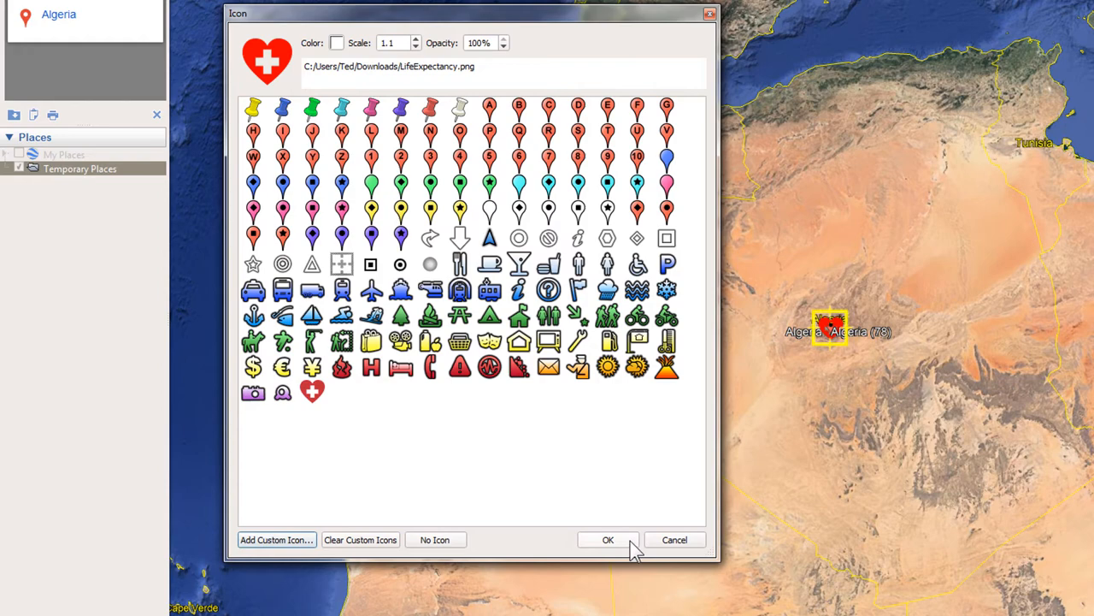
left_click(607, 540)
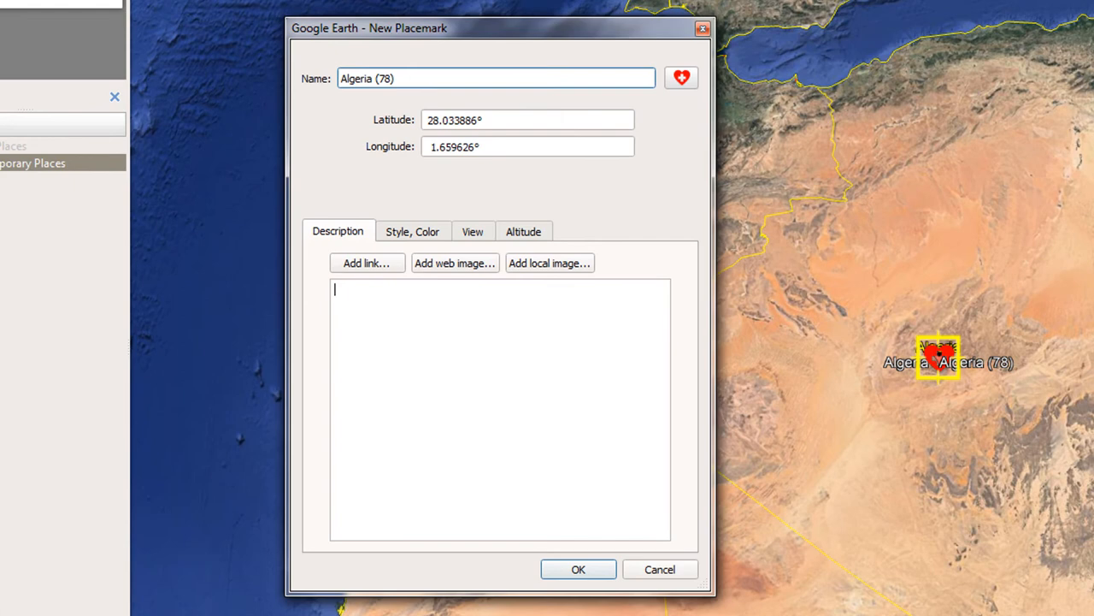
mouse_move(383, 48)
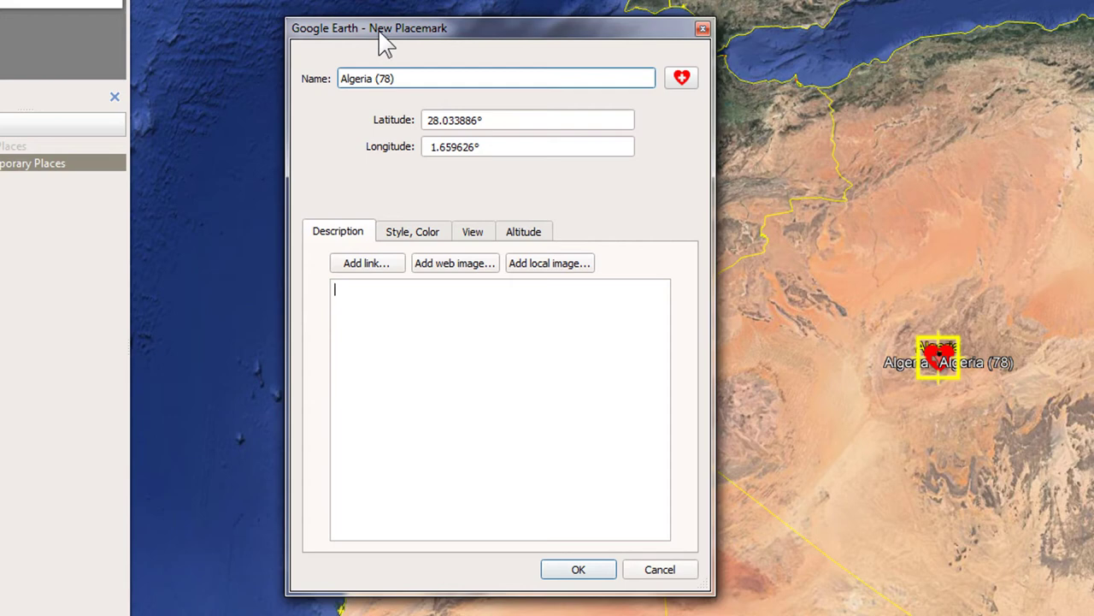
Step: Set altitude to Absolute at 780000 m and extend the placemark line to the ground
left_click(523, 230)
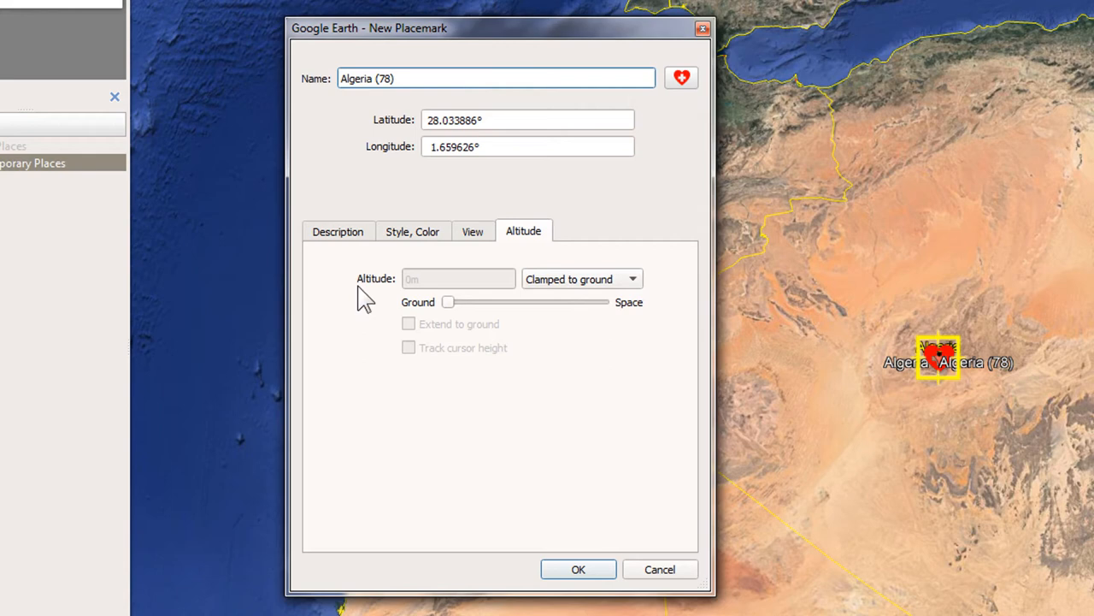
left_click(582, 279)
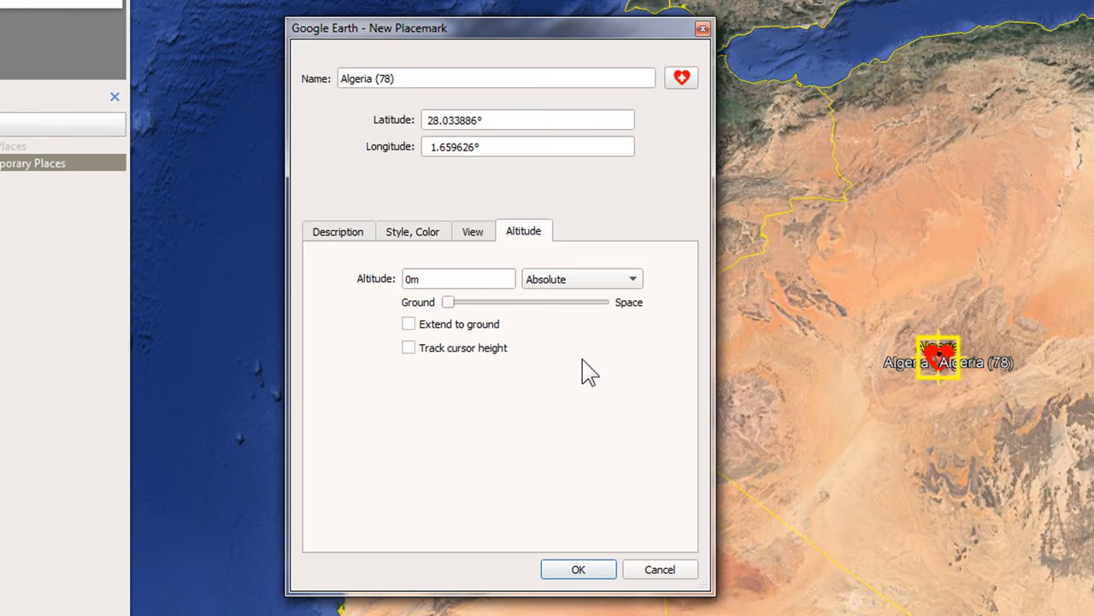
type("780000")
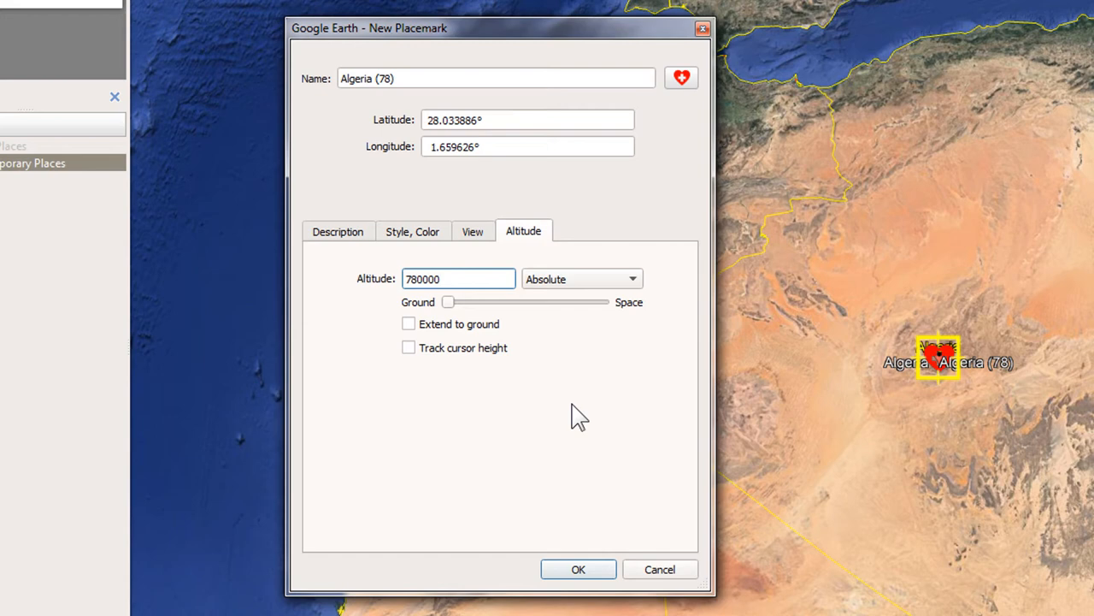
mouse_move(510, 342)
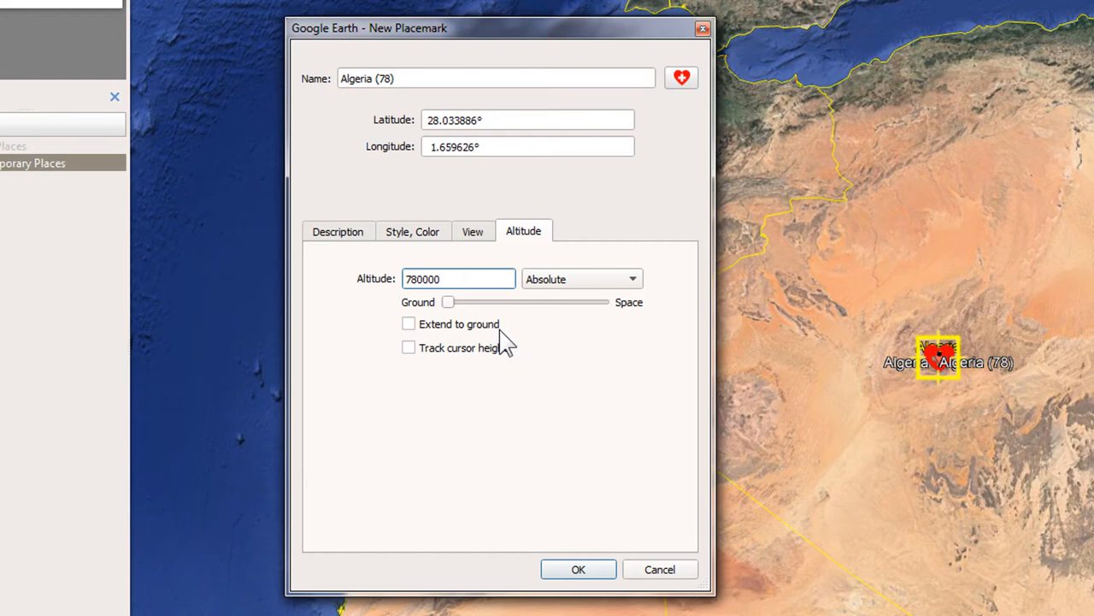
left_click(406, 325)
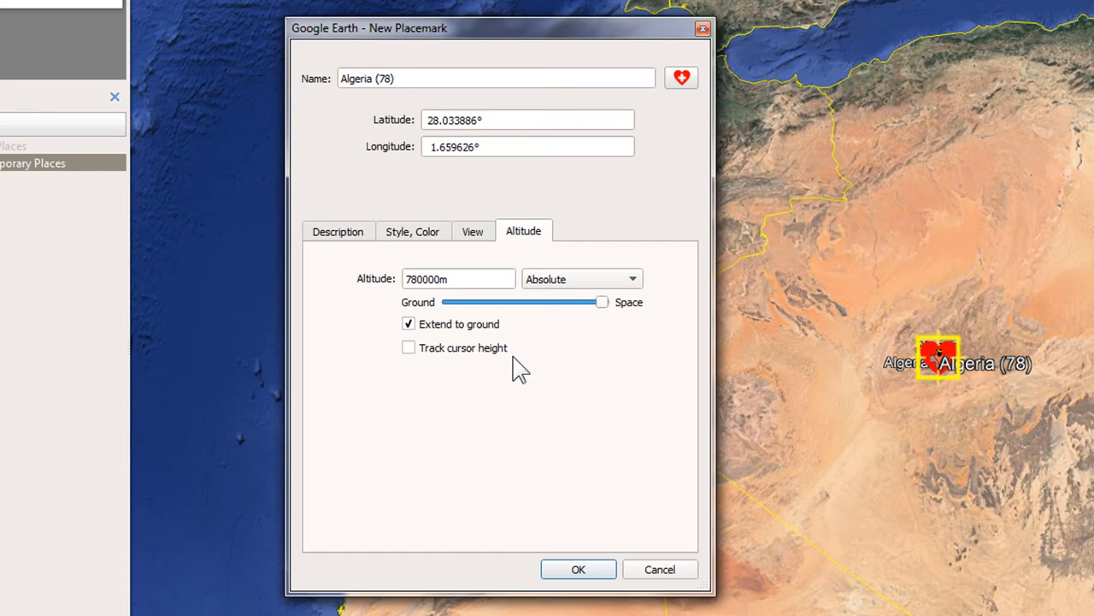
left_click(413, 231)
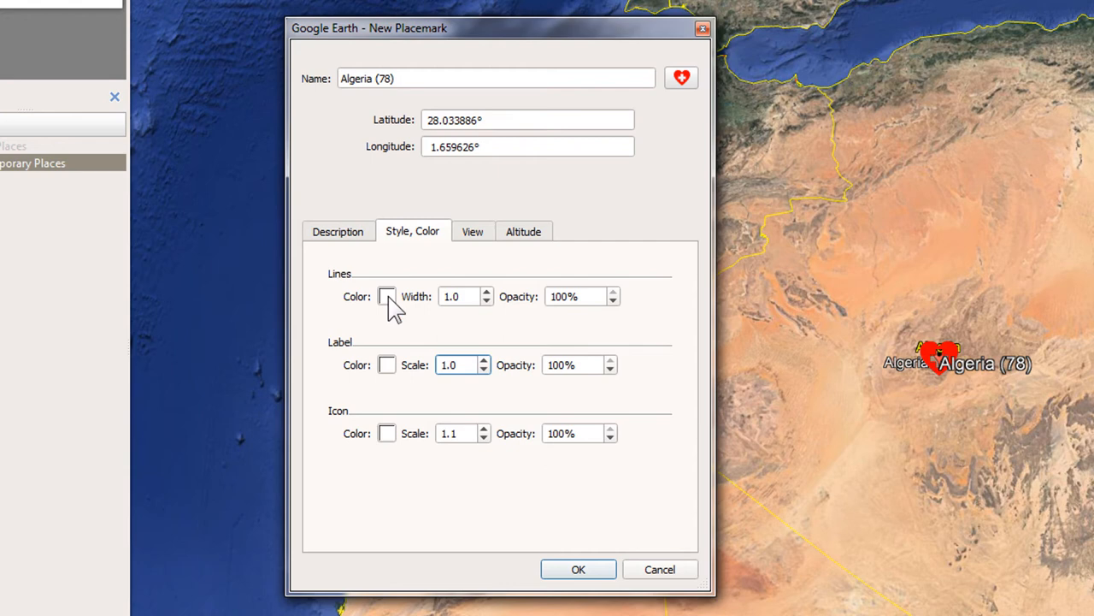
Step: Colour the tether line and label bright green and finish the Algeria (78) placemark
left_click(387, 296)
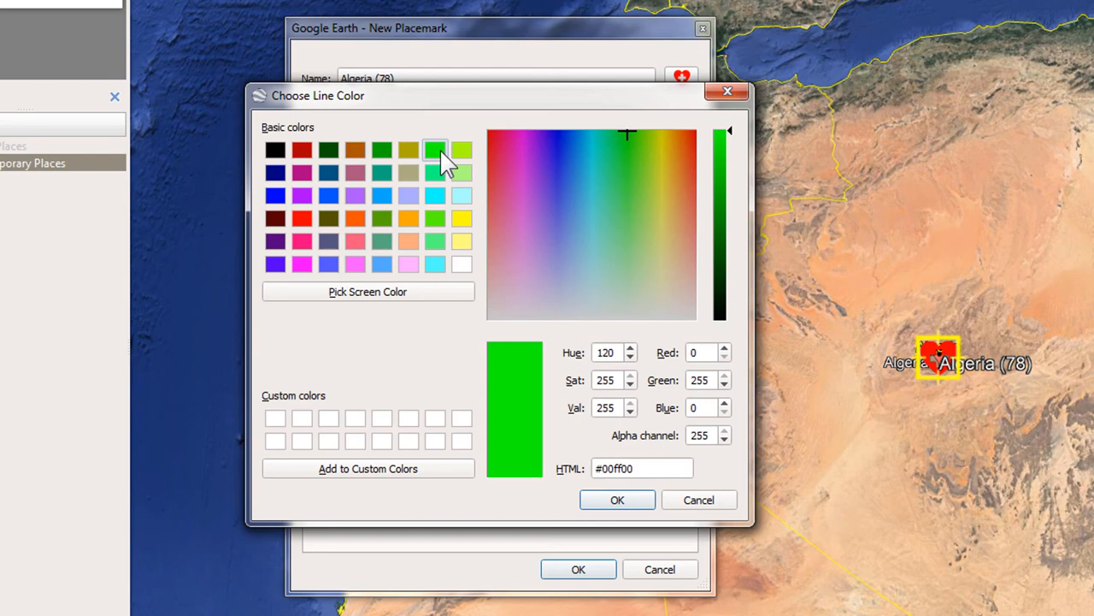
left_click(618, 500)
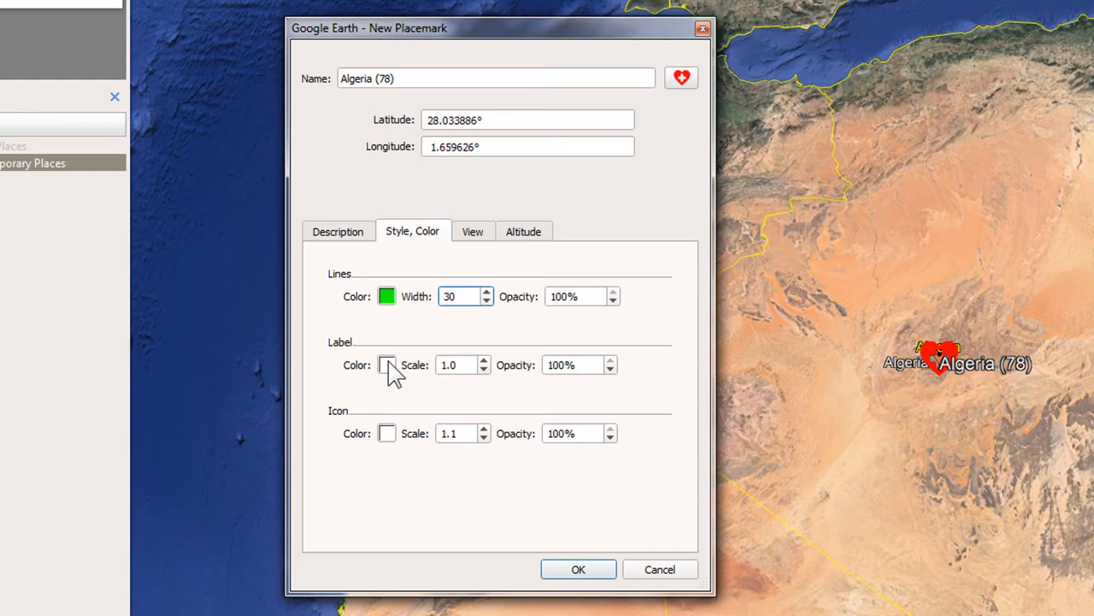
left_click(383, 364)
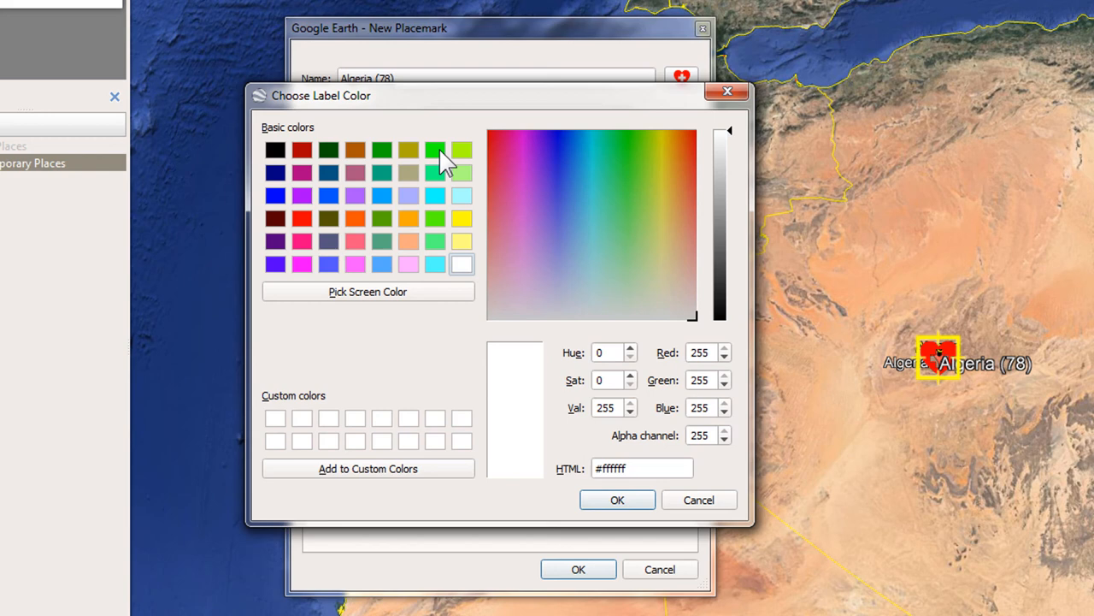
left_click(617, 499)
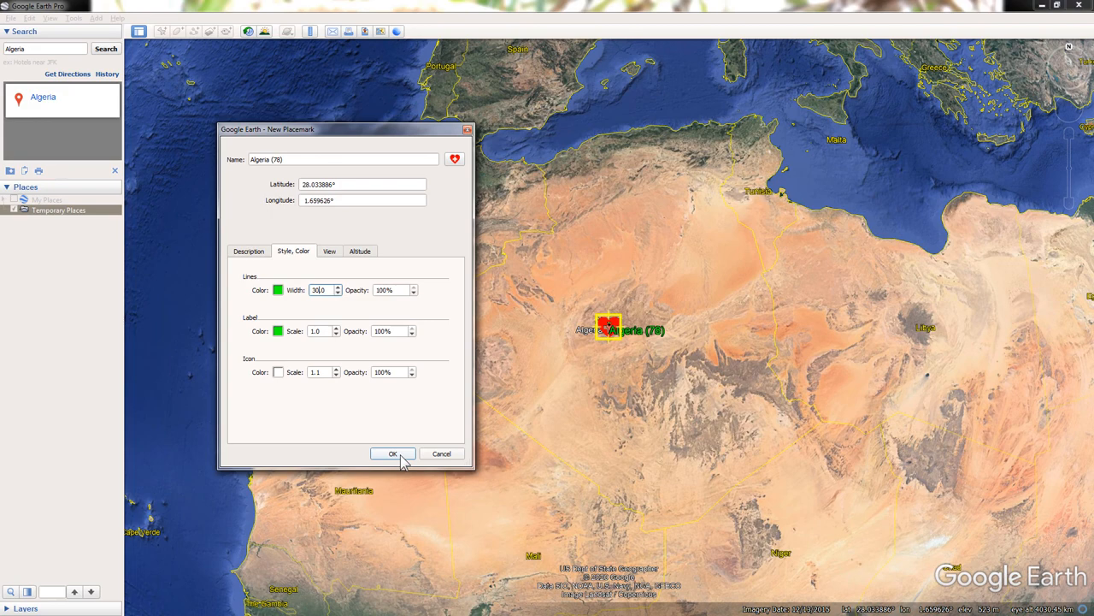
left_click(393, 453)
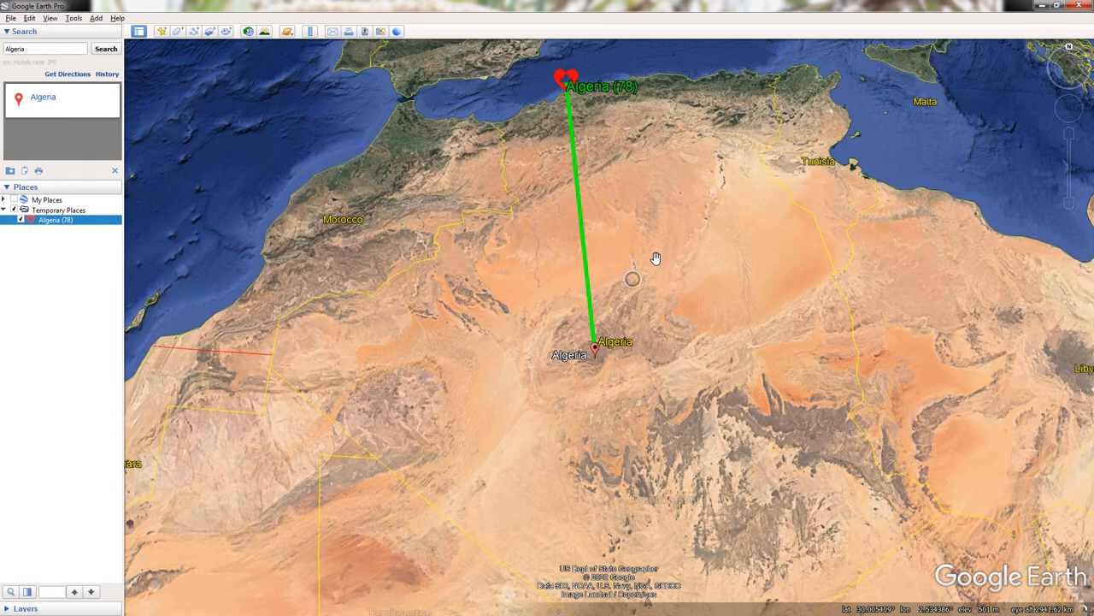